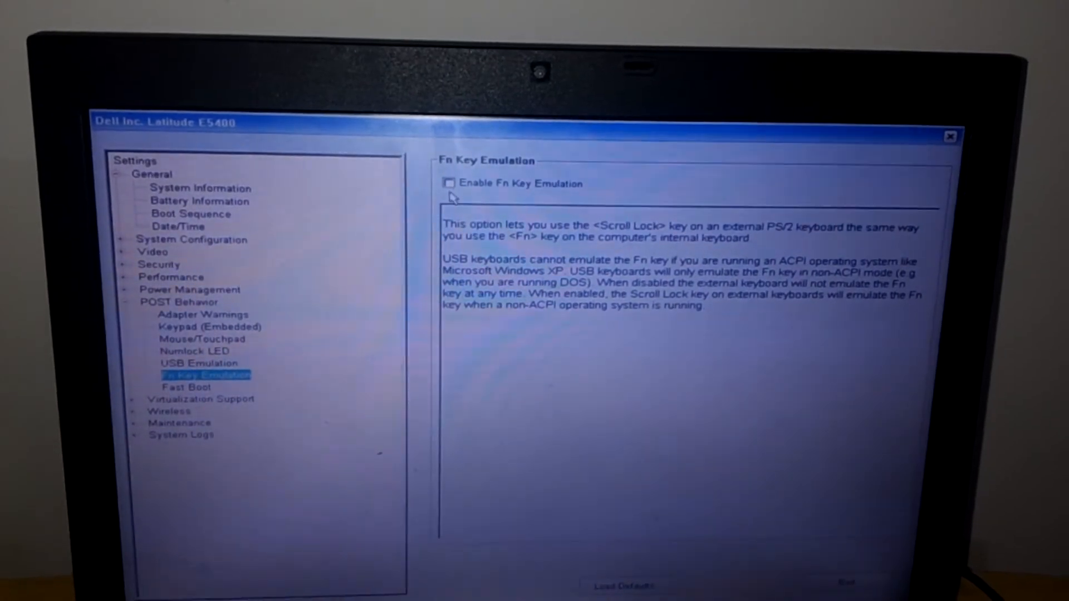
# Tick 'Enable Fn Key Emulation' under POST Behavior > Fn Key Emulation.
pyautogui.click(449, 183)
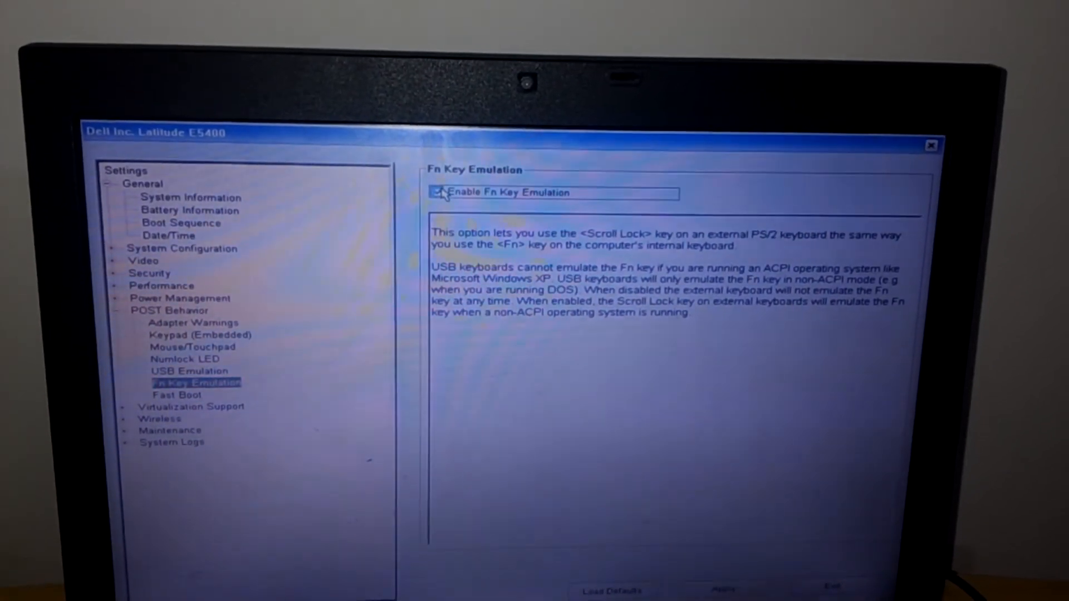